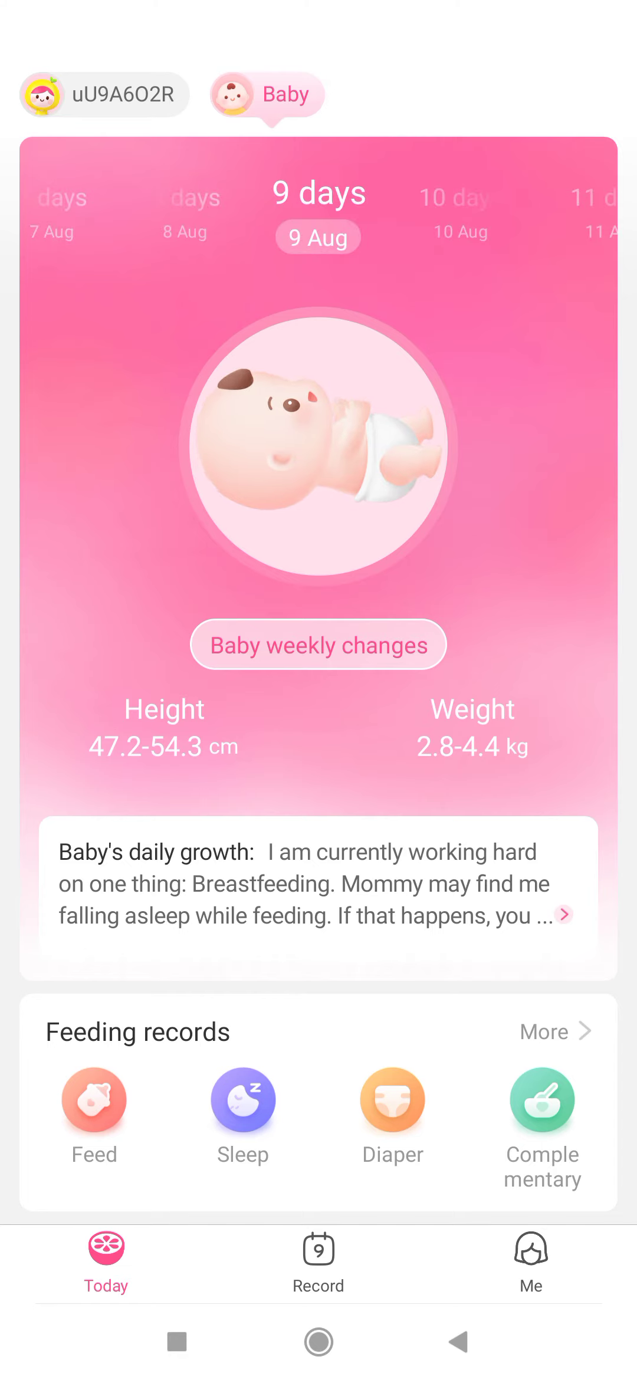
Step: Open the Me tab and check My Profile shows Track my baby & period, then leave
click(530, 1257)
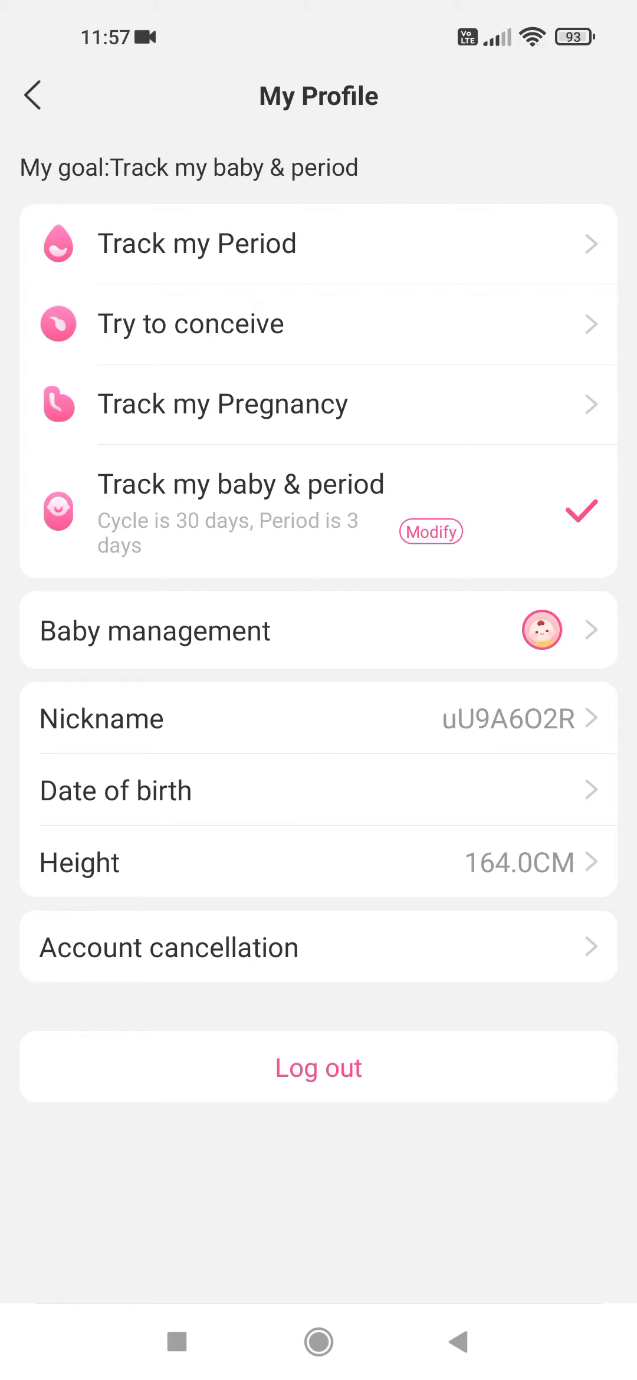
click(33, 95)
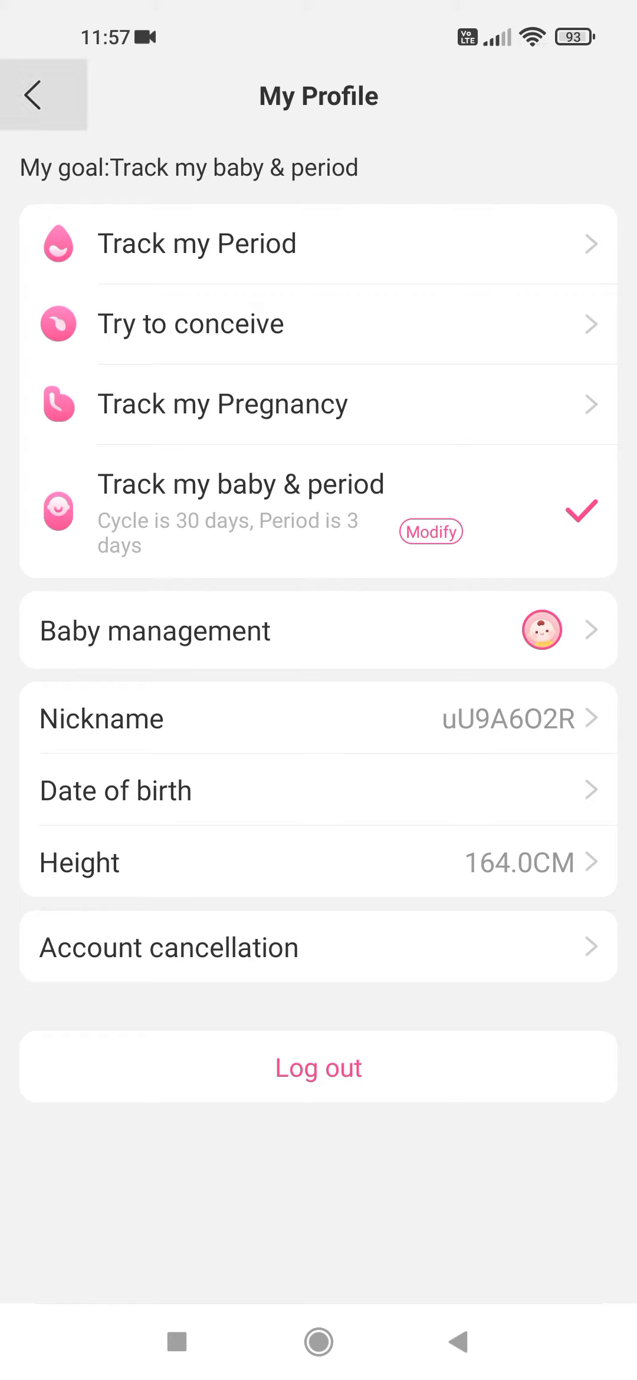
Step: Return to Me and switch to the Today tab to reach the baby records
click(34, 95)
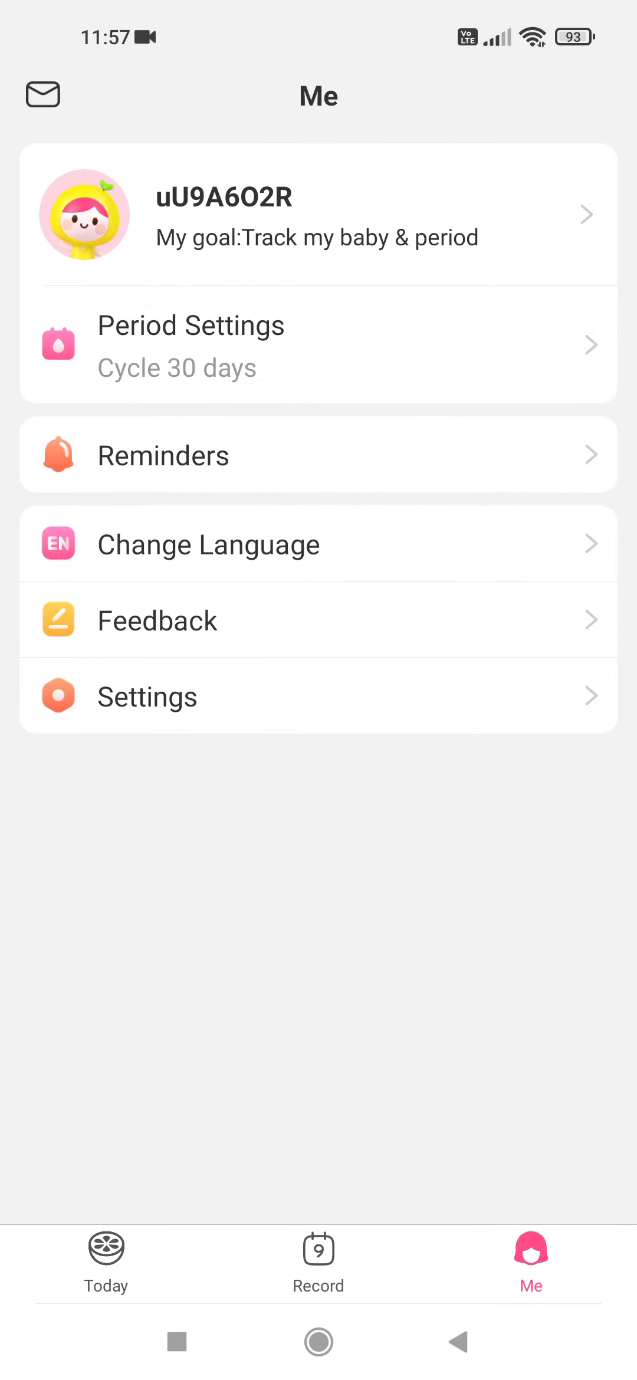
click(105, 1259)
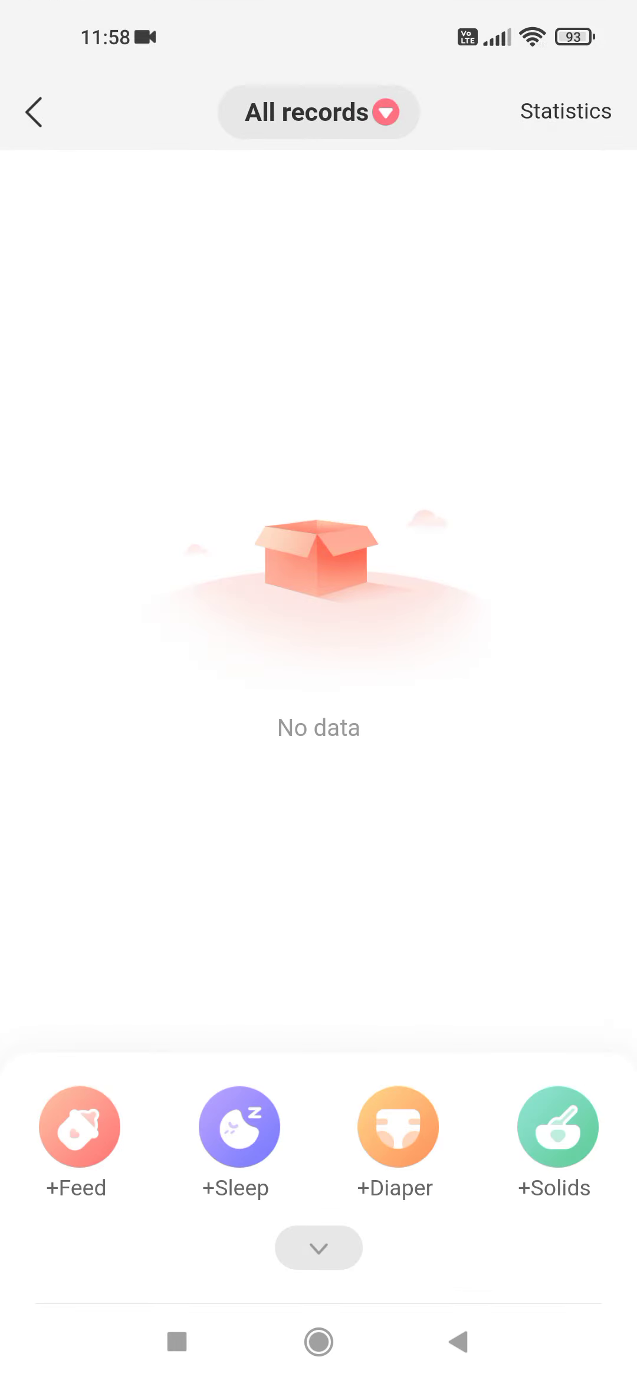
Step: Expand All records to show Bath, Play, Swim and Other event types
click(235, 1126)
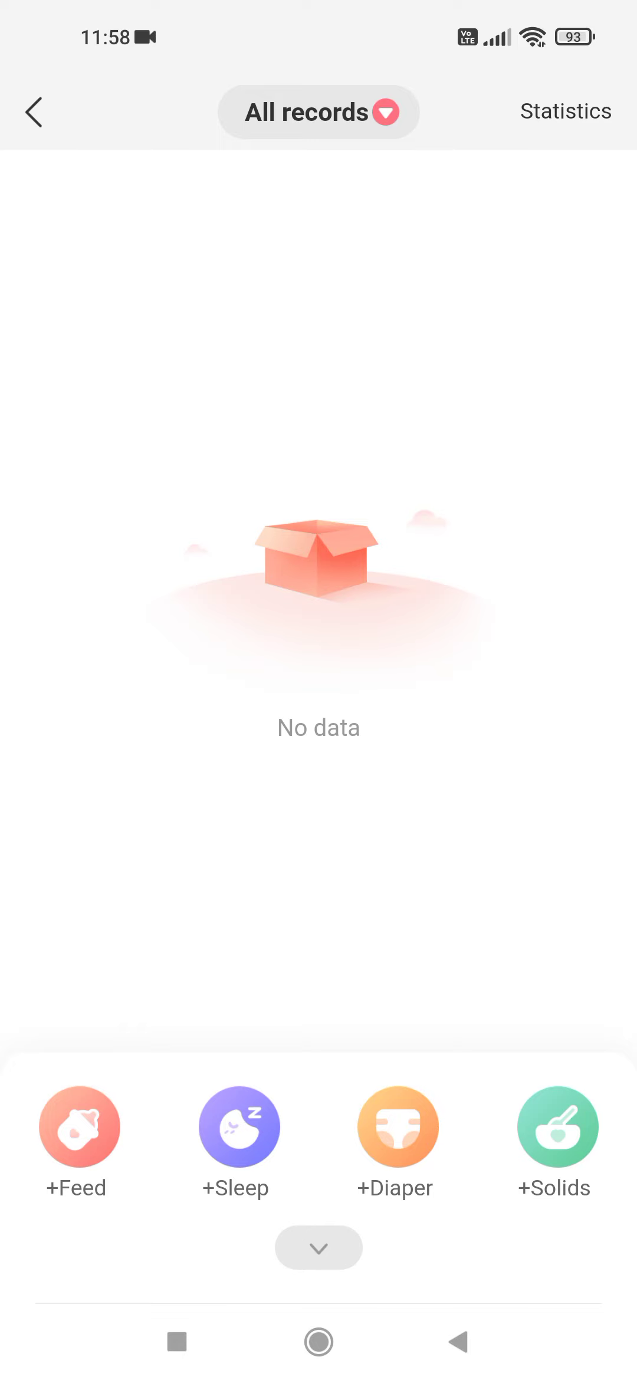
click(317, 1247)
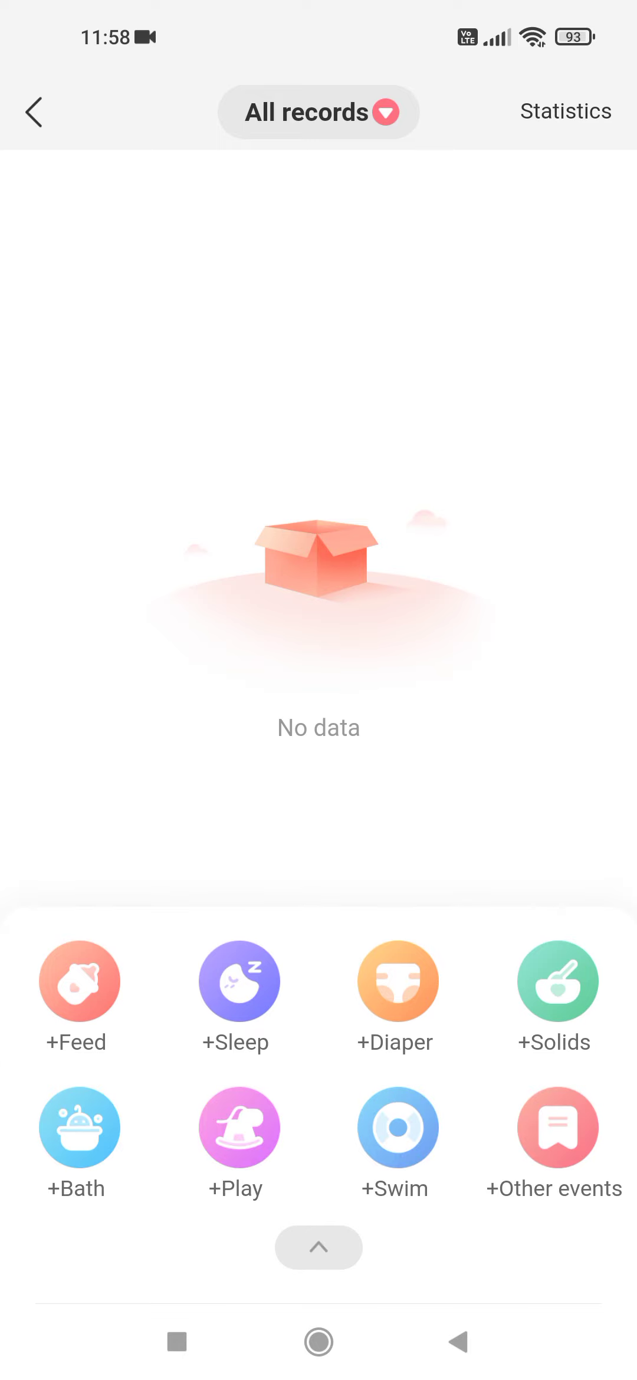